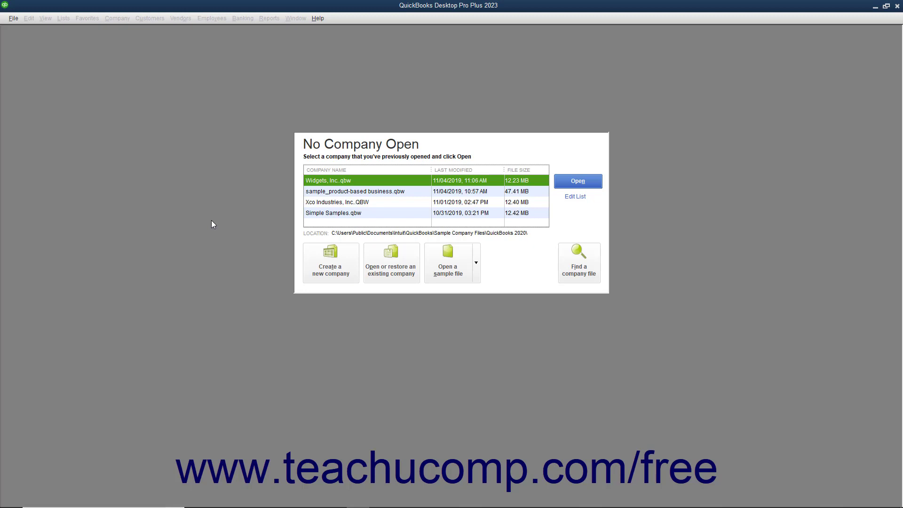
# Start a new company file for myself as admin and reveal the Other Options menu.
pyautogui.click(12, 18)
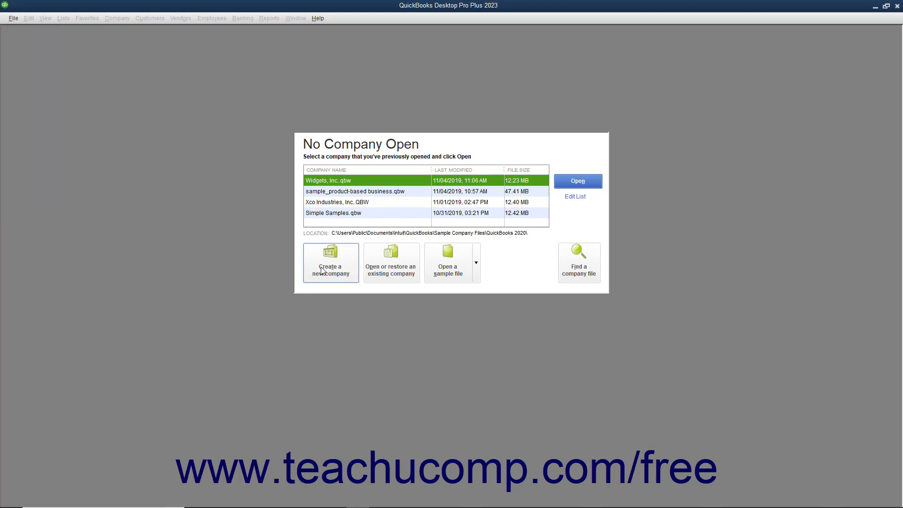
pyautogui.click(330, 262)
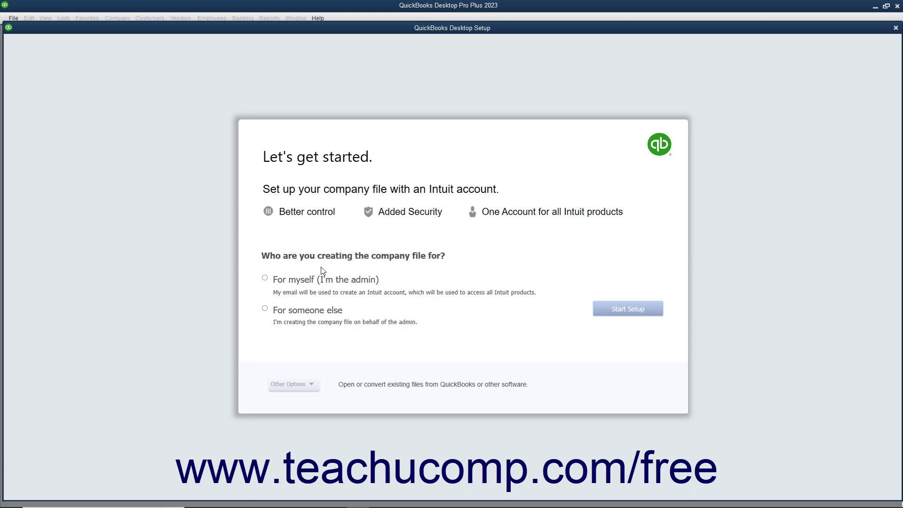
pyautogui.click(265, 277)
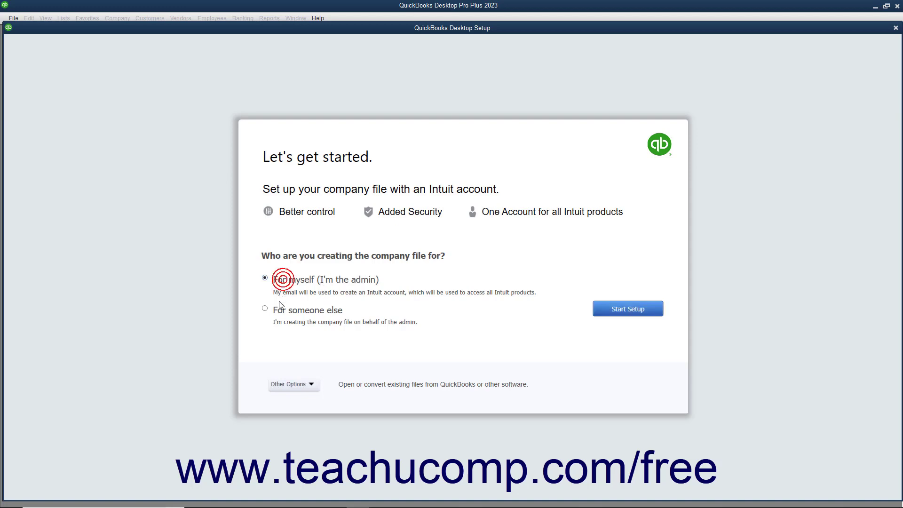
pyautogui.click(265, 279)
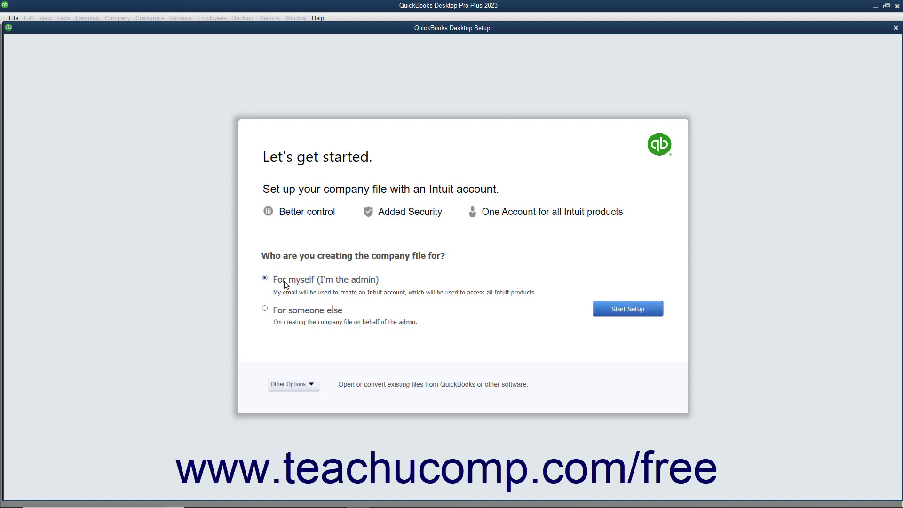
pyautogui.moveTo(299, 385)
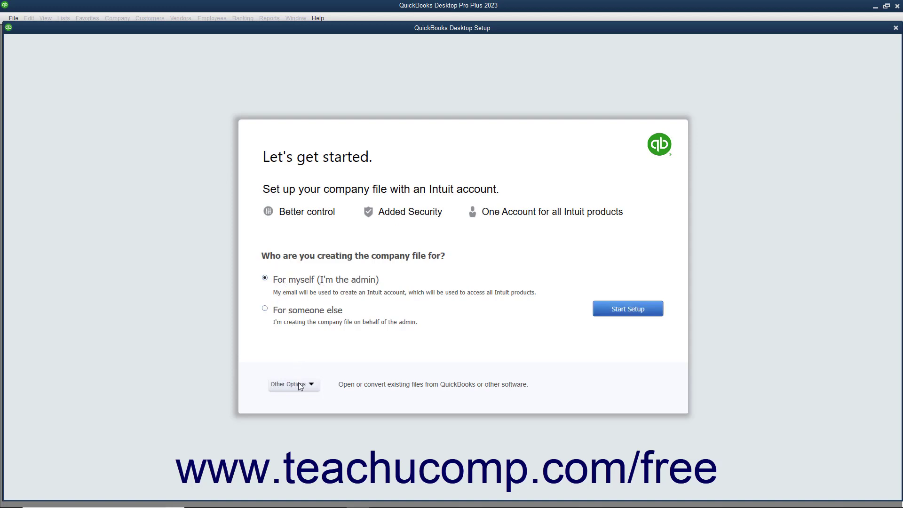
pyautogui.click(292, 383)
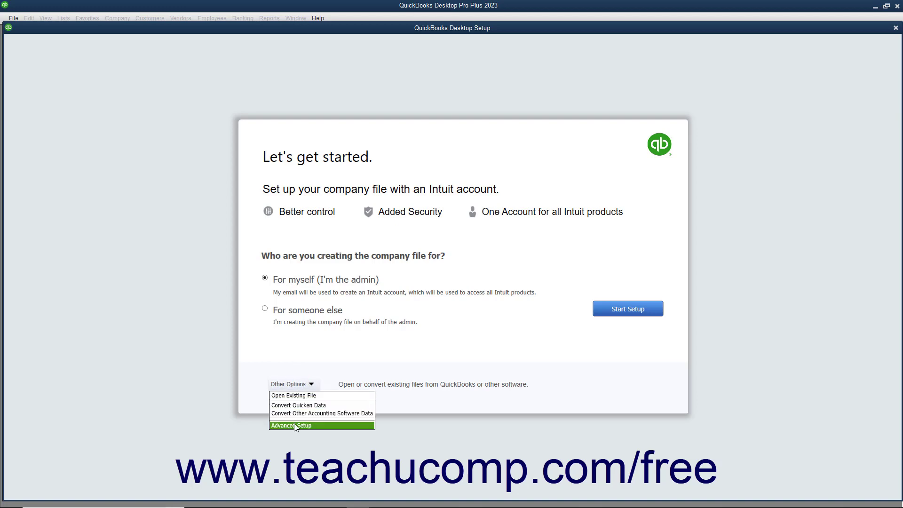
# Choose Advanced Setup and enter 'Sample Company' as company name and auto-filled legal name.
pyautogui.click(292, 426)
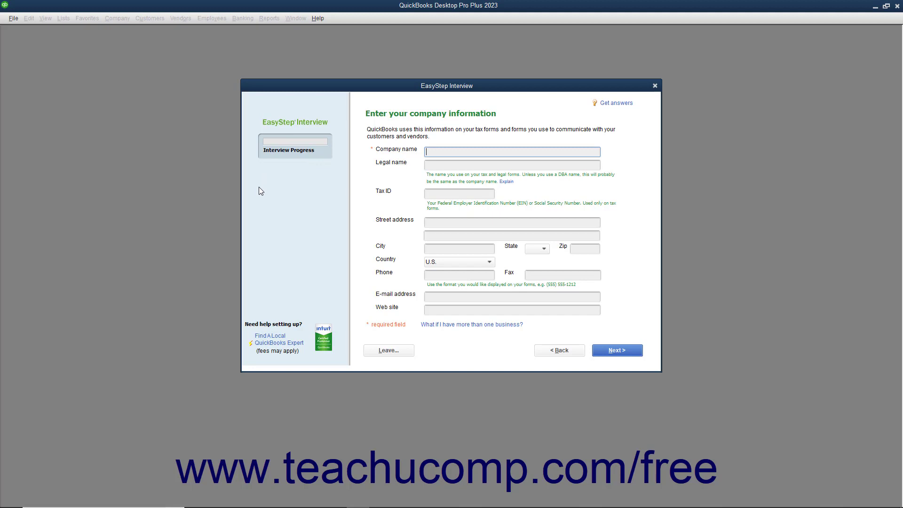
pyautogui.moveTo(403, 145)
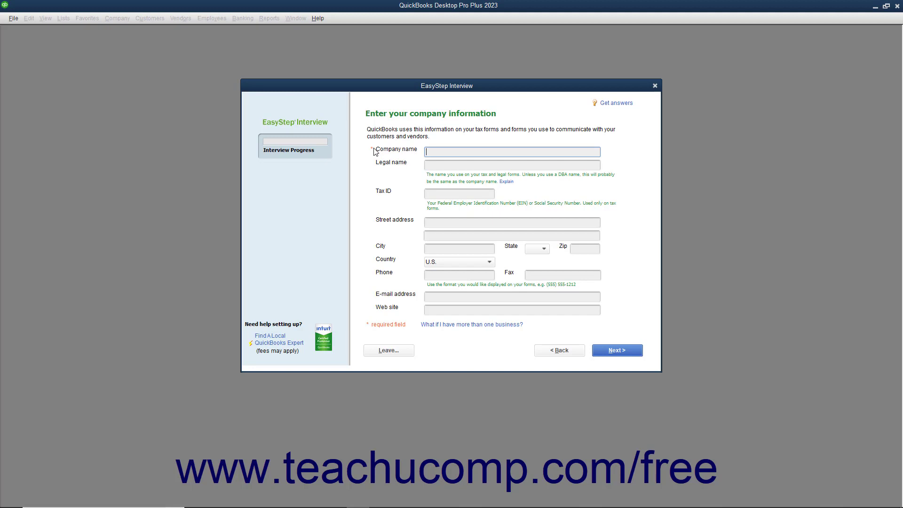
pyautogui.write('X')
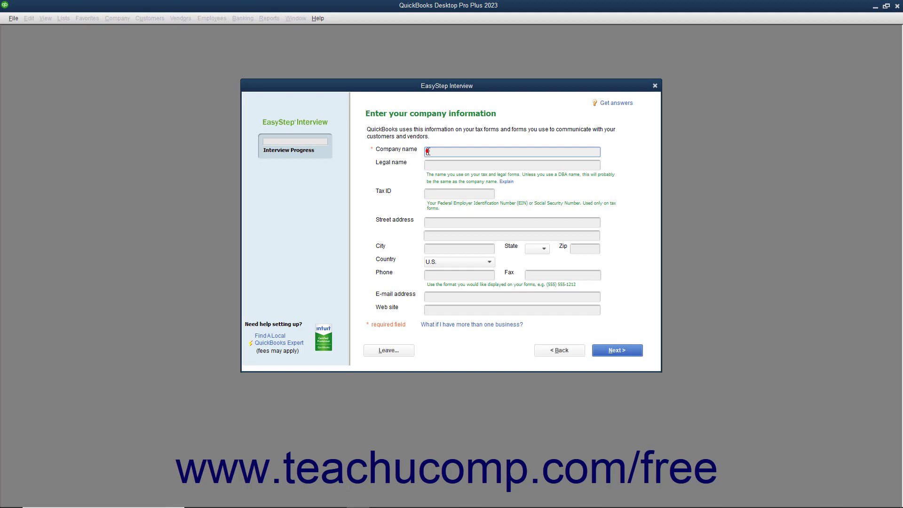
pyautogui.write('Sample Company')
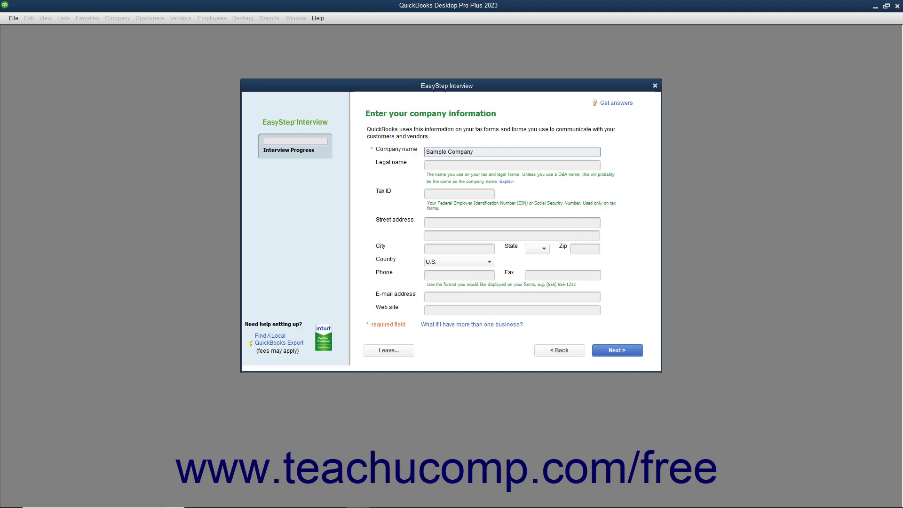
pyautogui.click(512, 164)
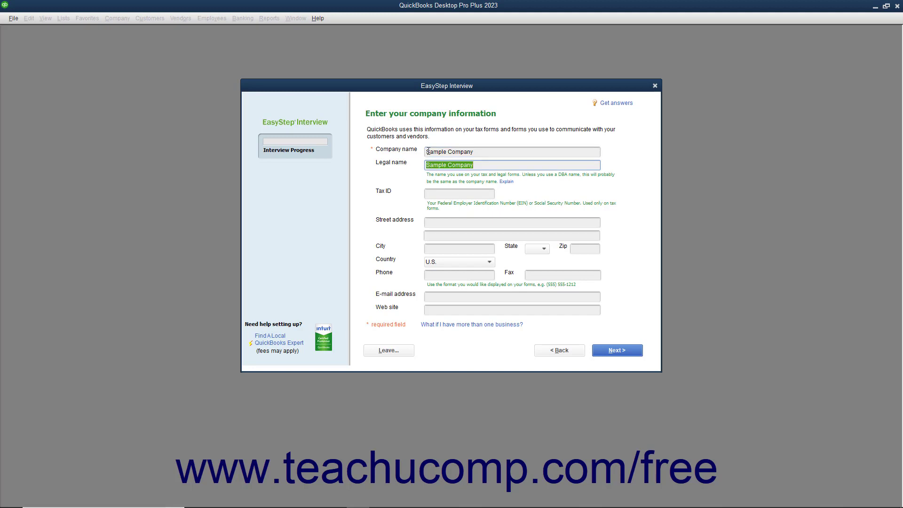
pyautogui.click(459, 194)
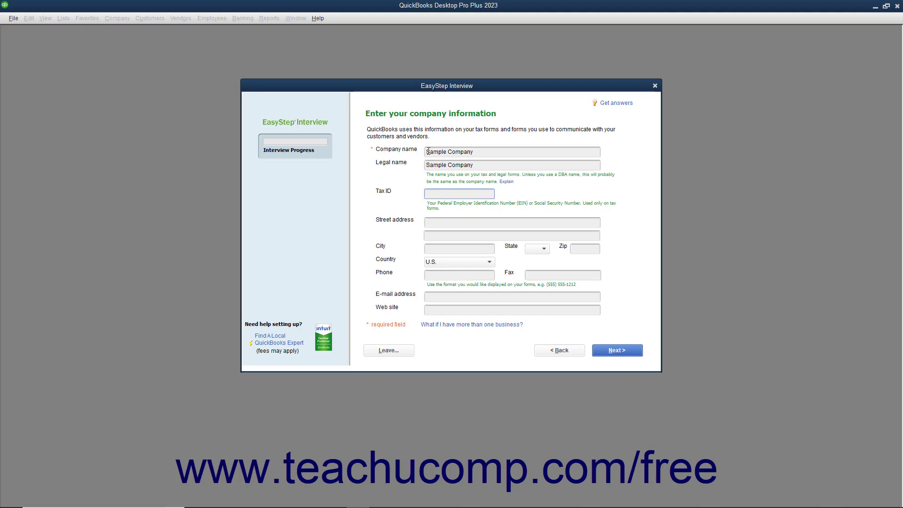
# Enter the tax ID, street address, city Anytown, state MI and zip 48000.
pyautogui.write('38-1234567')
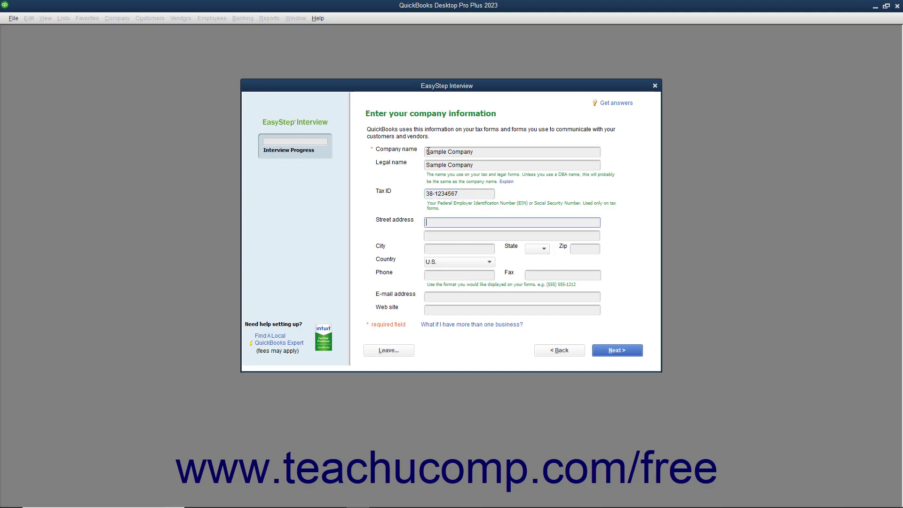
pyautogui.write('123 Simple St.')
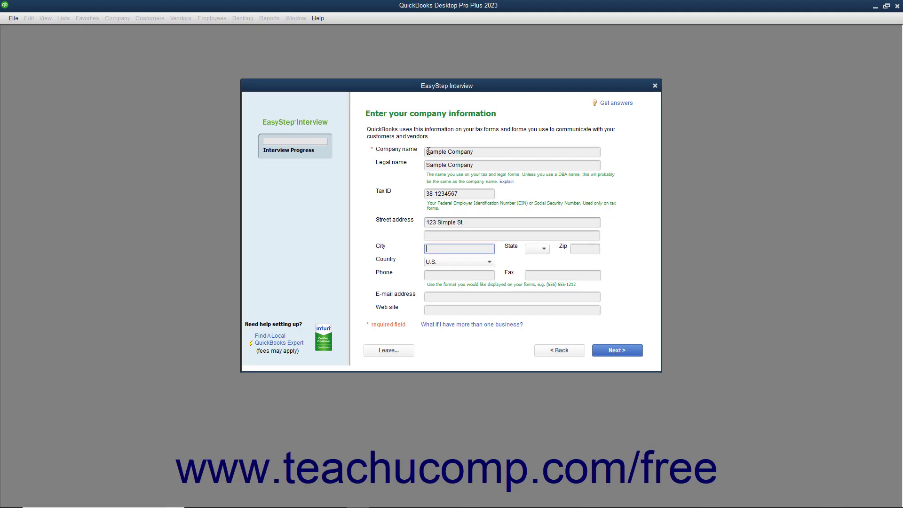
pyautogui.write('Anytown')
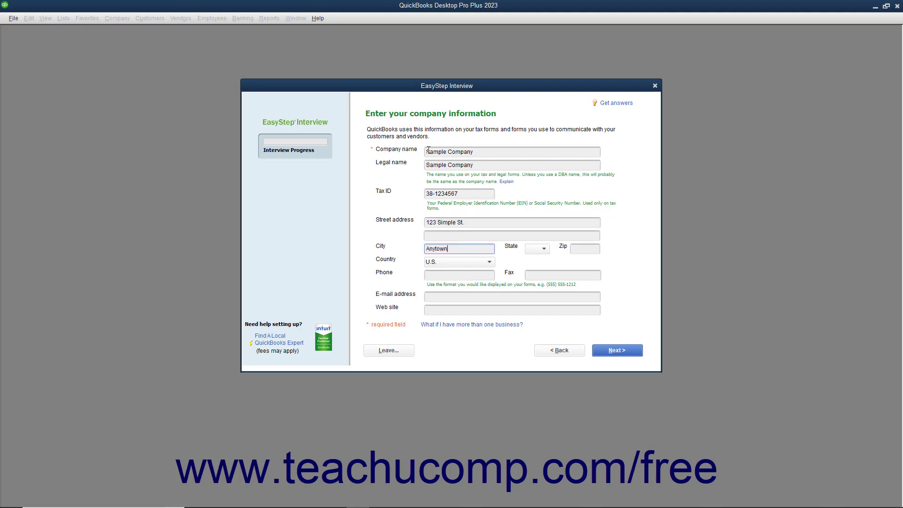
pyautogui.moveTo(540, 252)
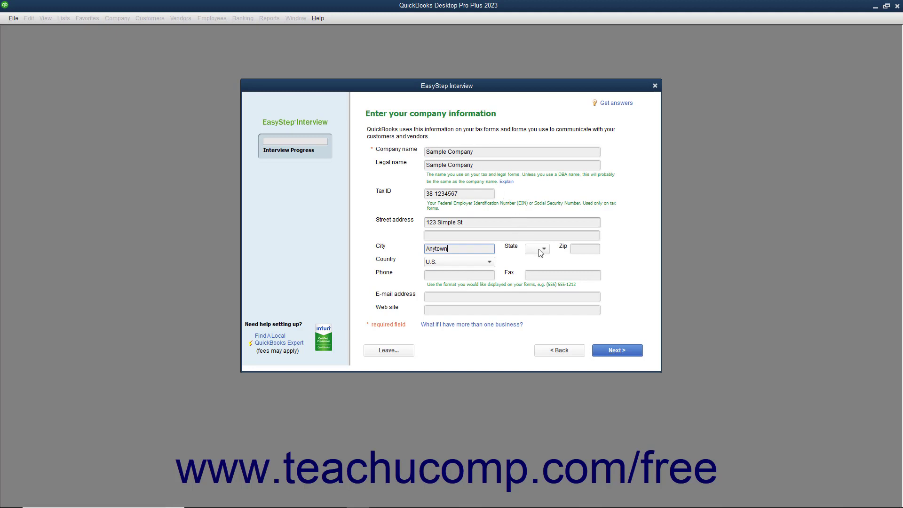
pyautogui.click(544, 248)
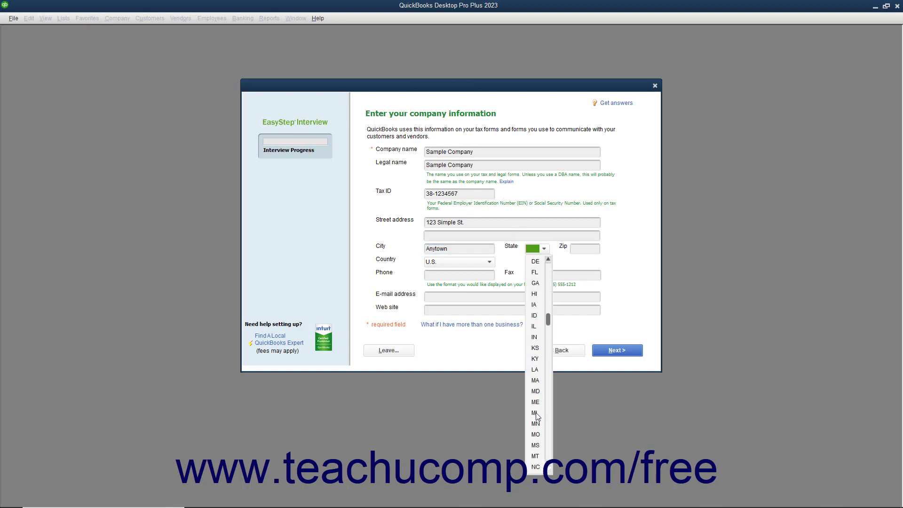
pyautogui.click(535, 412)
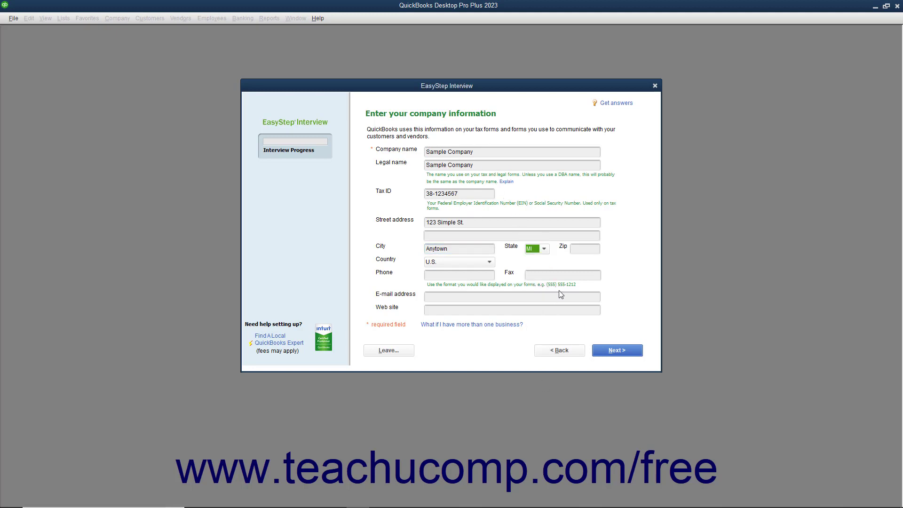
pyautogui.write('48000')
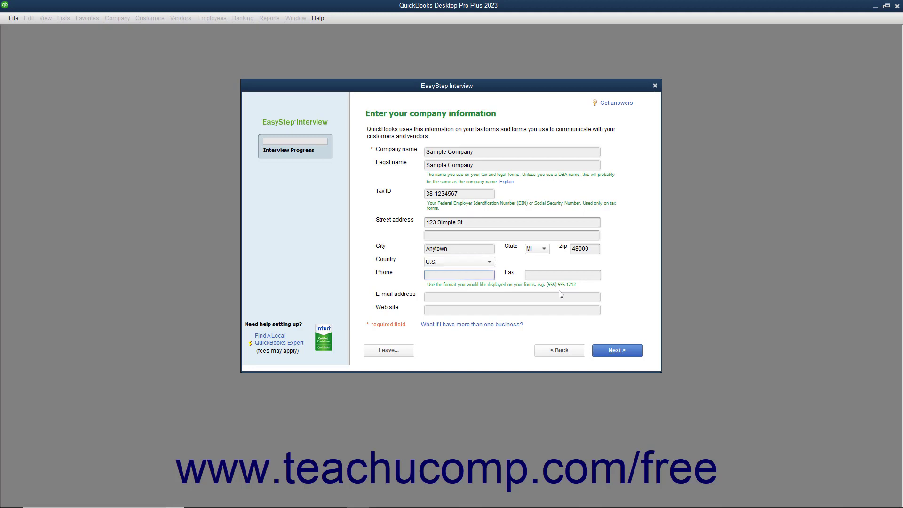
pyautogui.click(459, 274)
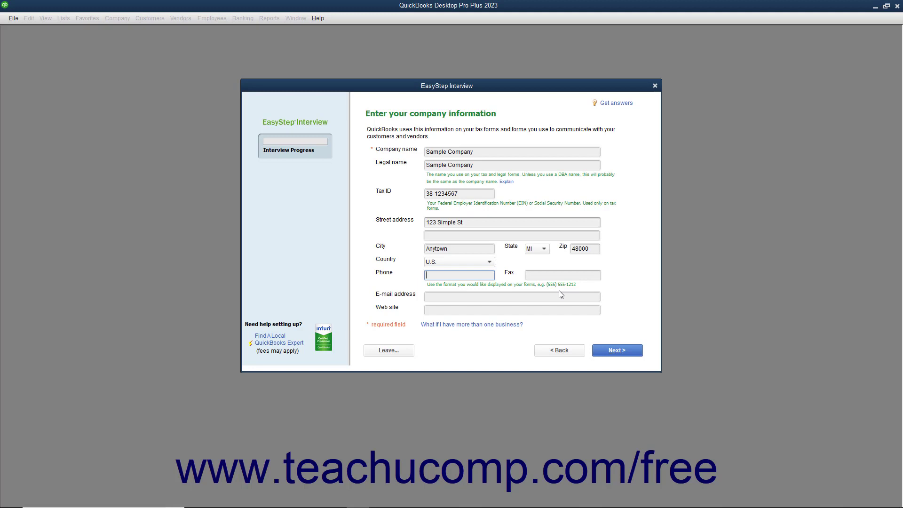
pyautogui.write('(517) 000-1234')
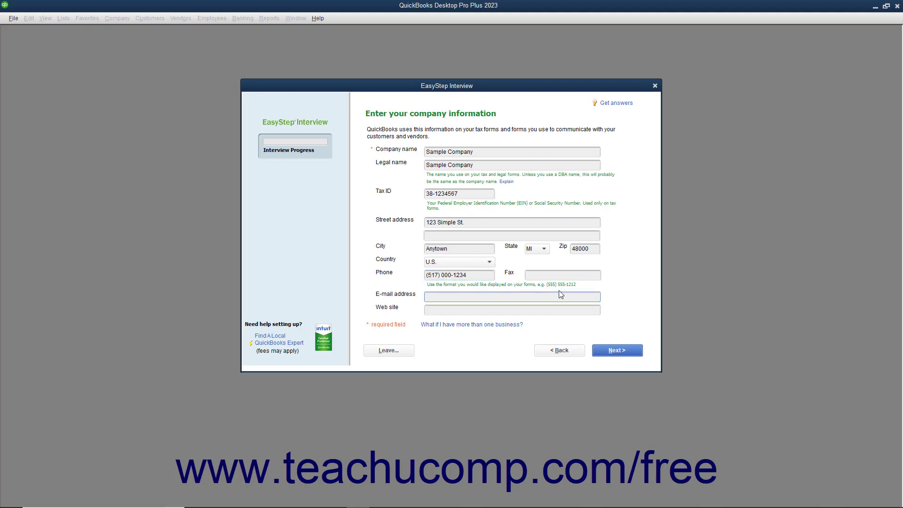
pyautogui.click(512, 296)
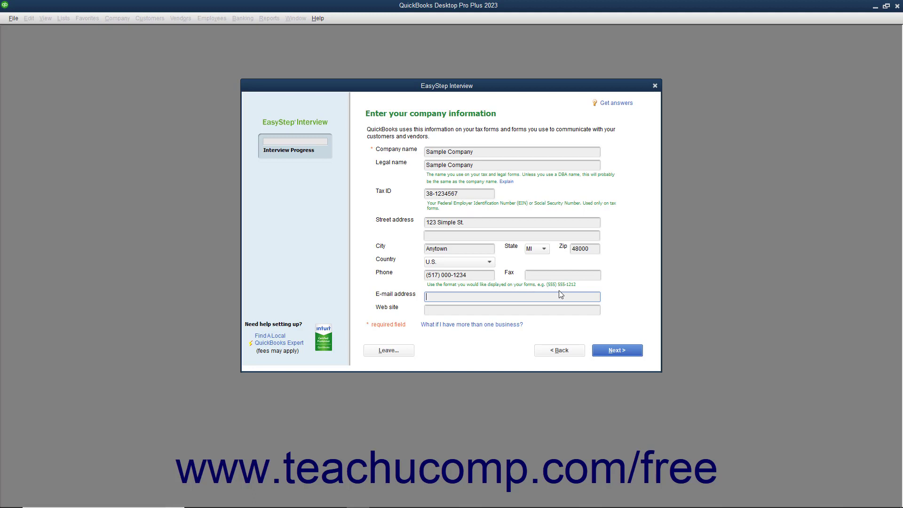
pyautogui.click(512, 309)
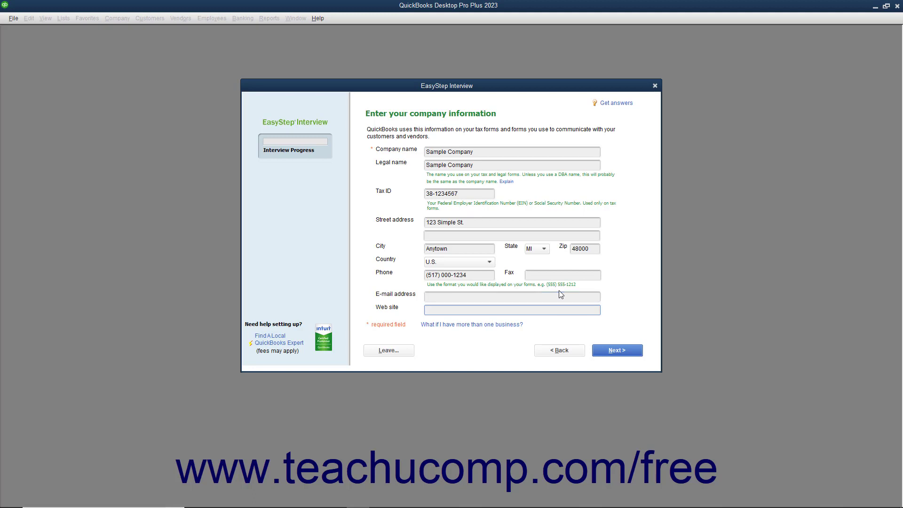
pyautogui.click(512, 310)
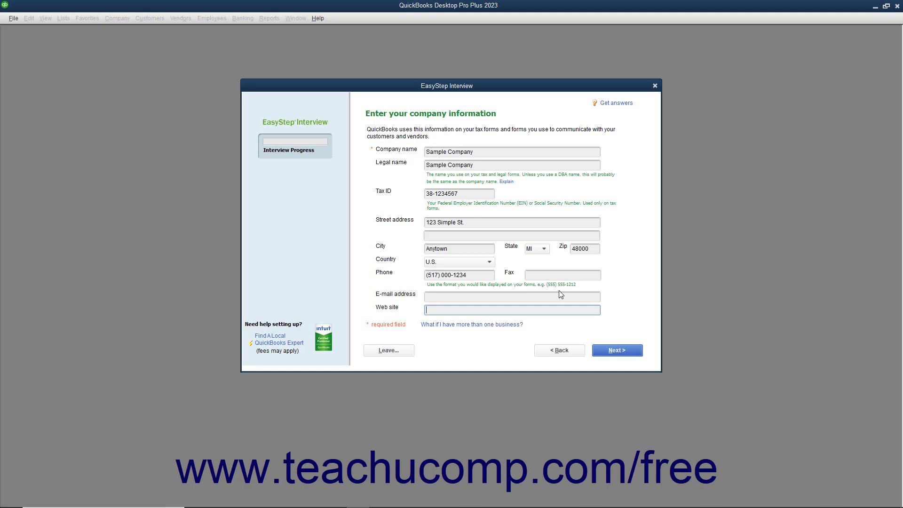
pyautogui.moveTo(568, 306)
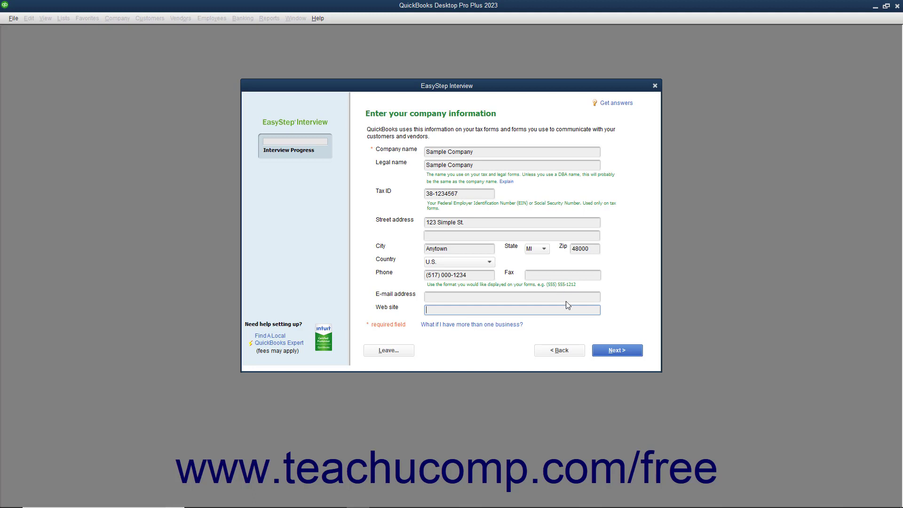
# Advance to the industry page and select General Product-based Business.
pyautogui.click(617, 350)
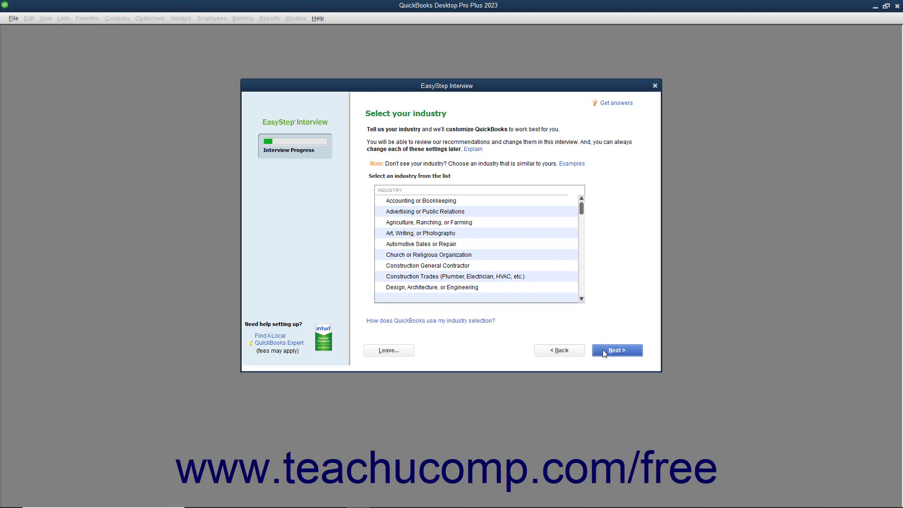
pyautogui.moveTo(535, 272)
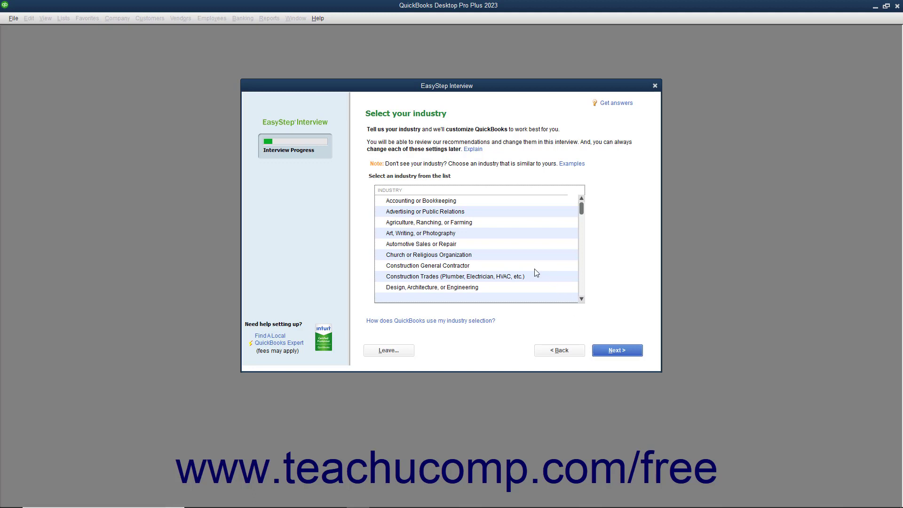
pyautogui.scroll(-3)
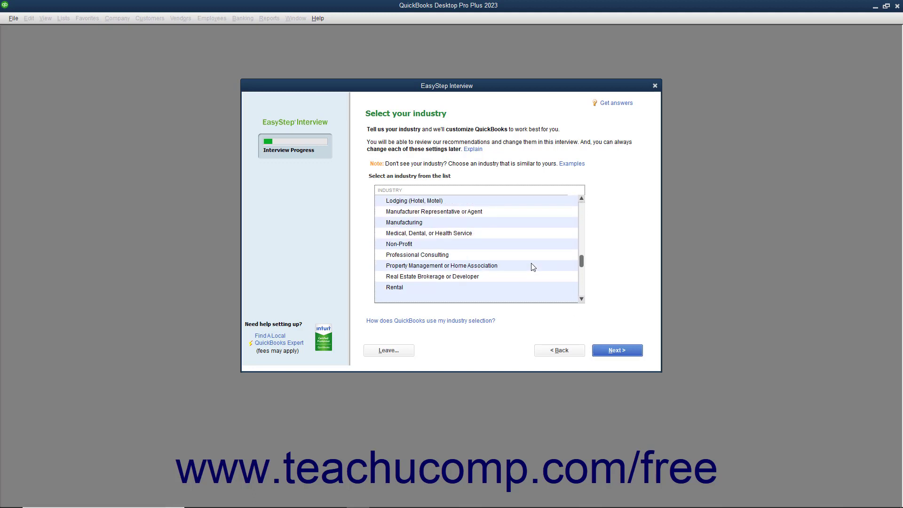
pyautogui.scroll(-3)
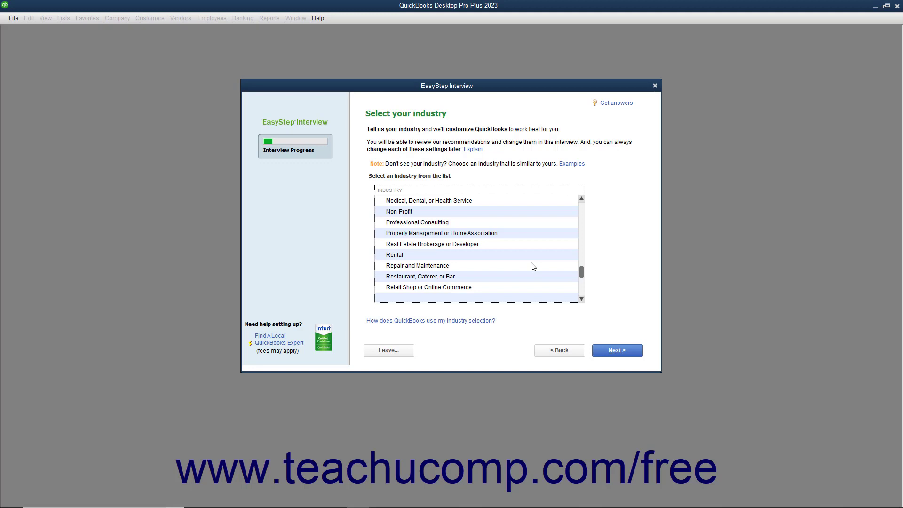
pyautogui.scroll(-3)
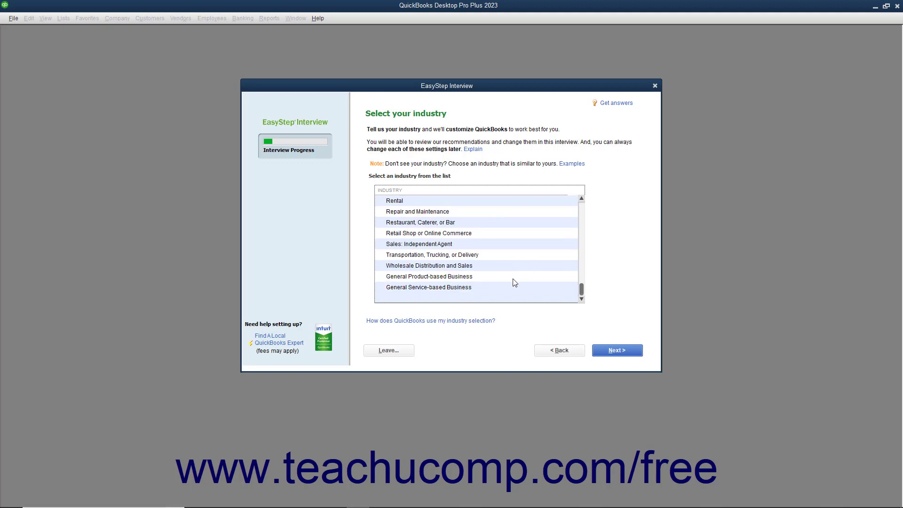
pyautogui.moveTo(512, 284)
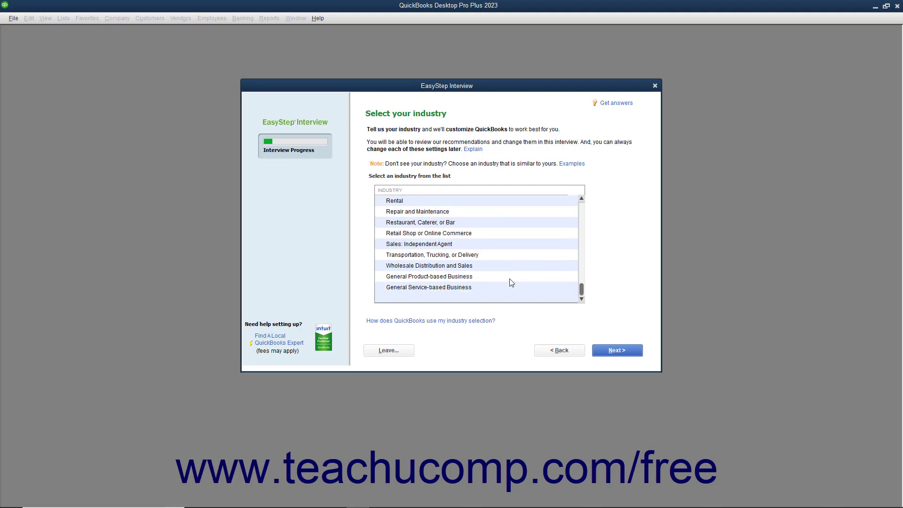
pyautogui.moveTo(506, 292)
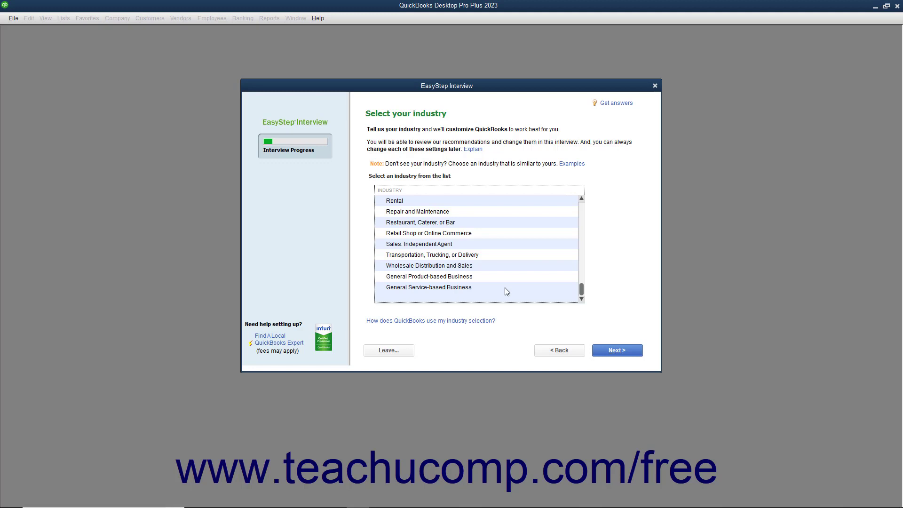
pyautogui.click(429, 276)
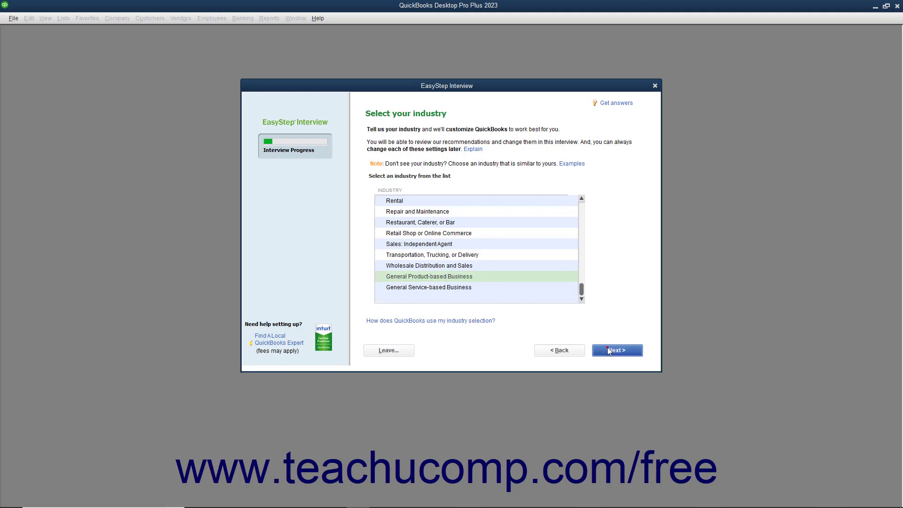
# Advance to company organization and choose Sole Proprietorship.
pyautogui.click(617, 350)
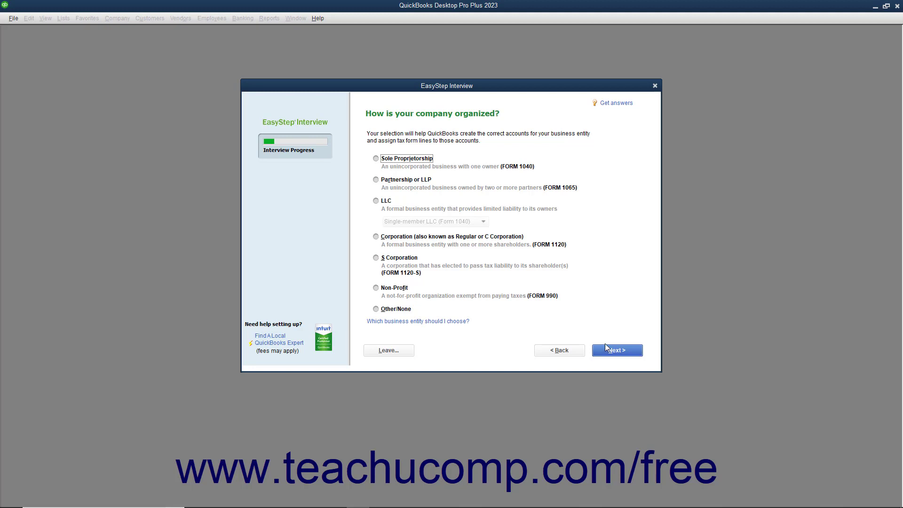
pyautogui.click(375, 158)
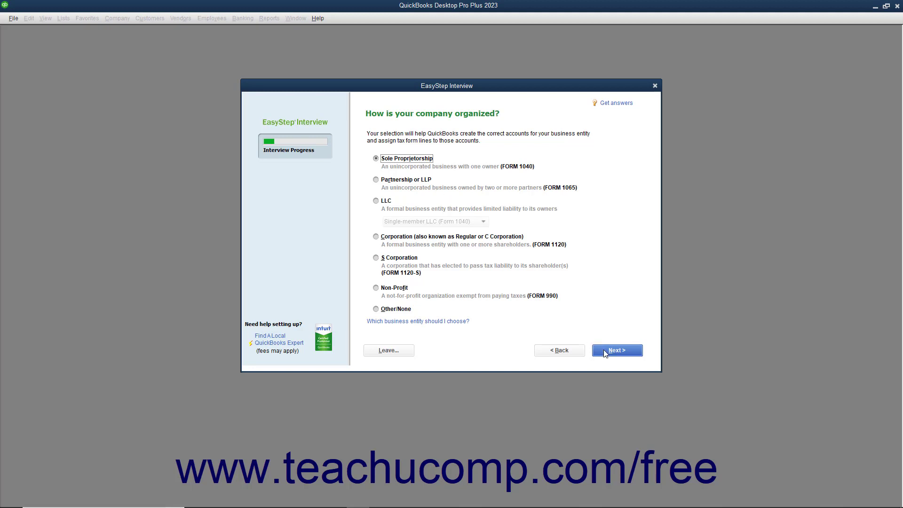
# Advance to the fiscal year page and keep January as the starting month.
pyautogui.click(616, 350)
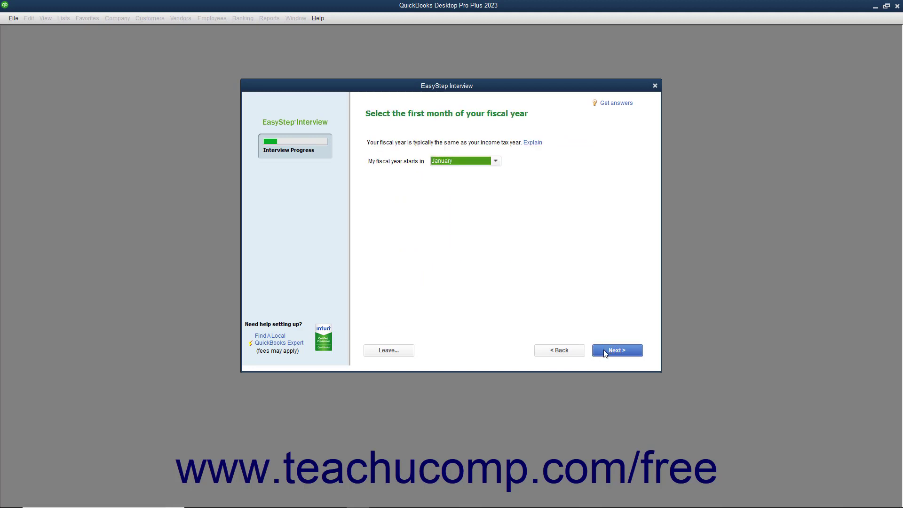
pyautogui.moveTo(500, 163)
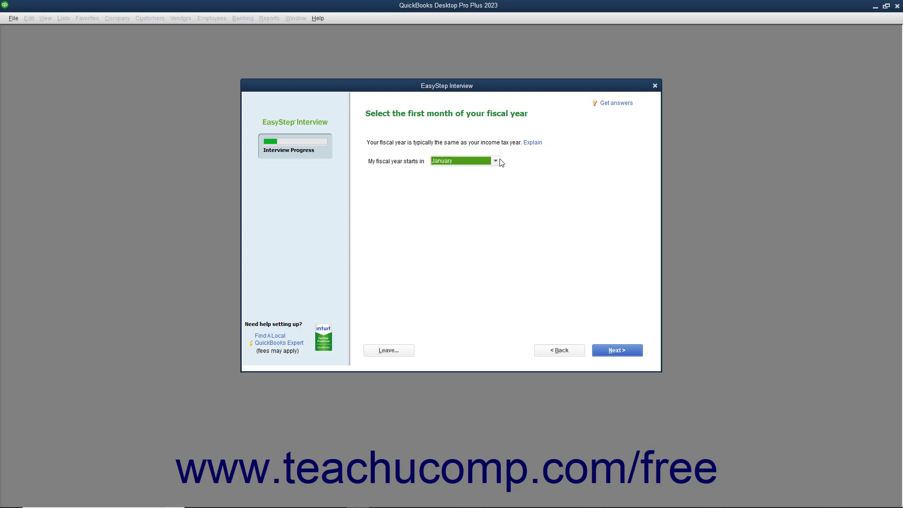
pyautogui.click(494, 161)
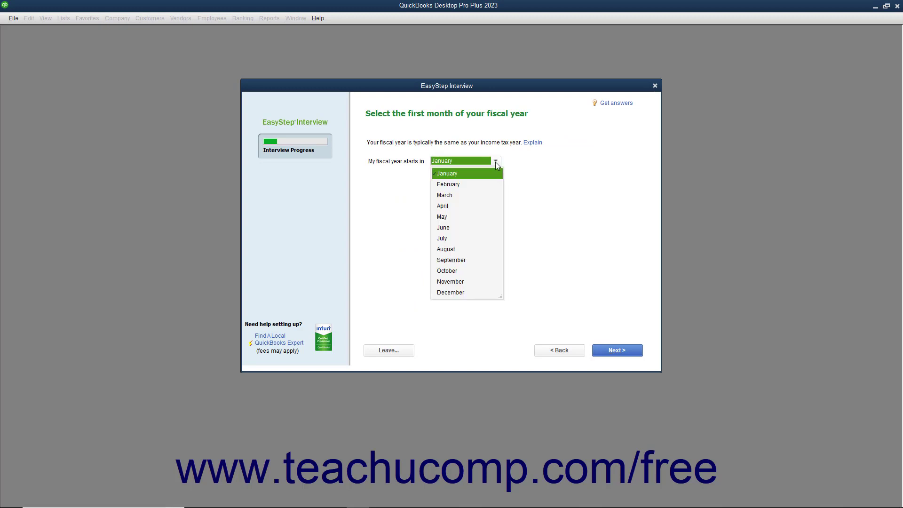
pyautogui.click(446, 173)
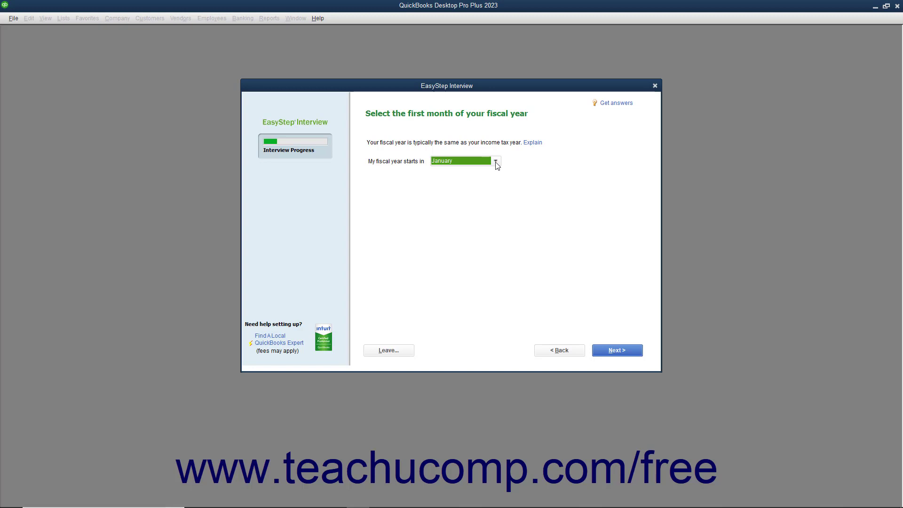
pyautogui.moveTo(498, 172)
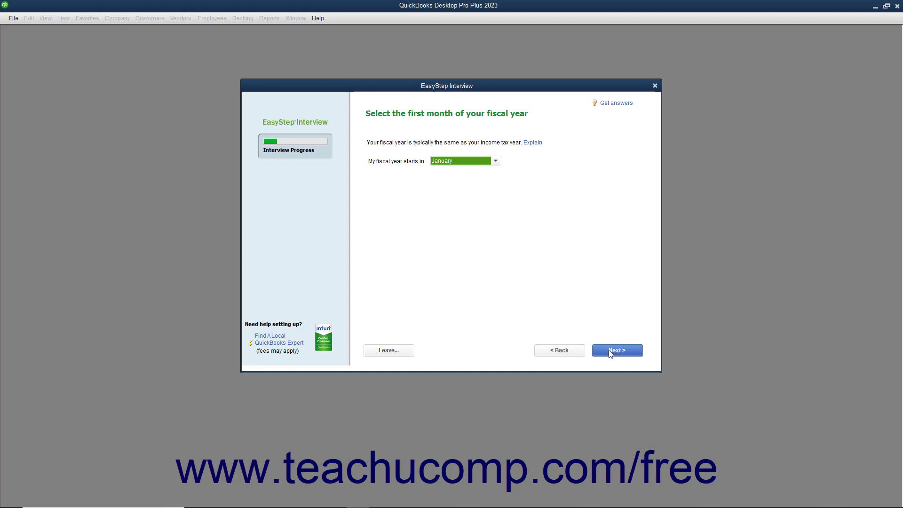
# Advance to the administrator password page.
pyautogui.click(616, 350)
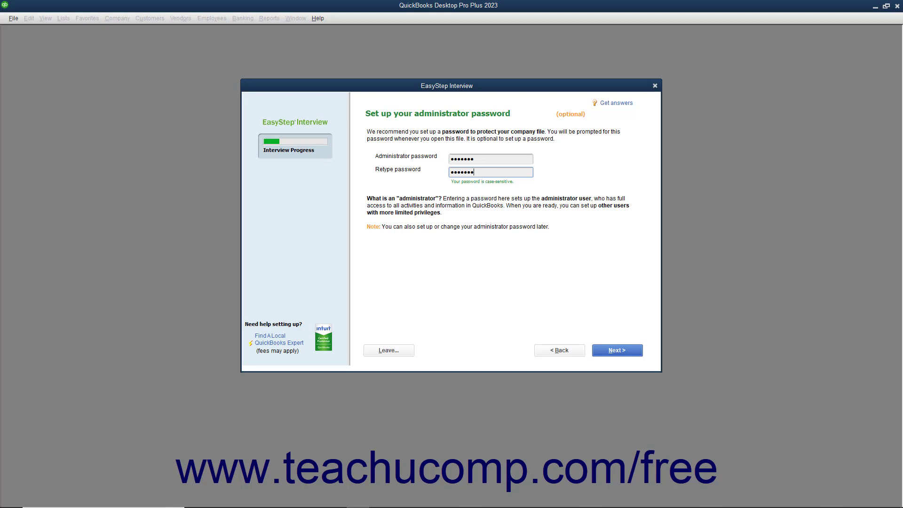
pyautogui.moveTo(631, 355)
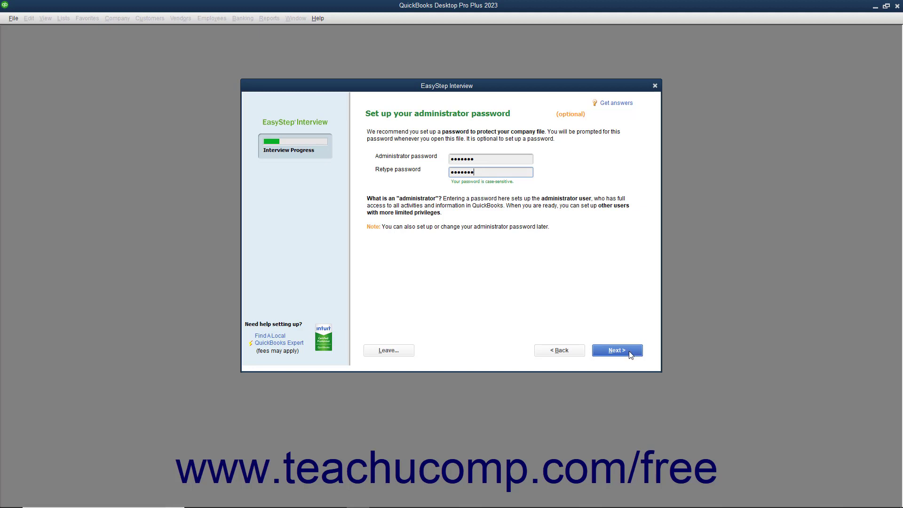
# Advance past the password step to the Create your company file page.
pyautogui.click(617, 350)
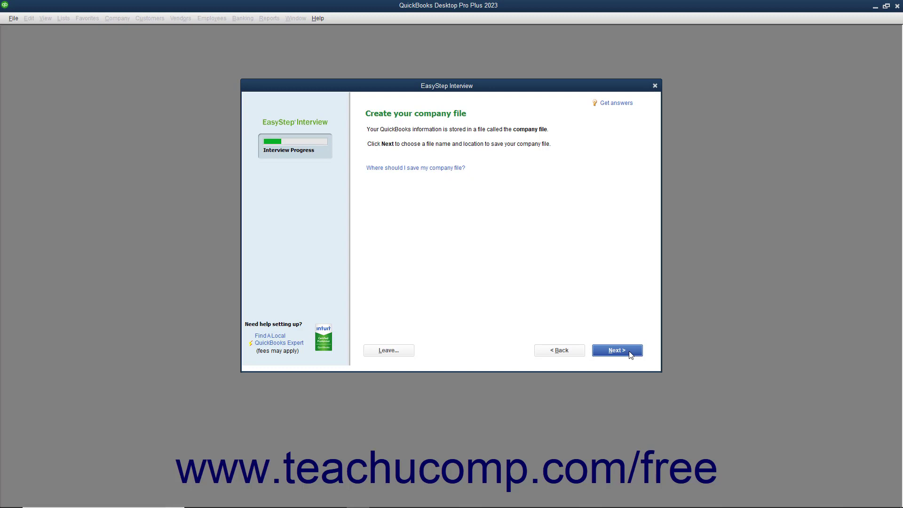
# Bring up the save window proposing Sample Company.QBW as the file name.
pyautogui.click(617, 350)
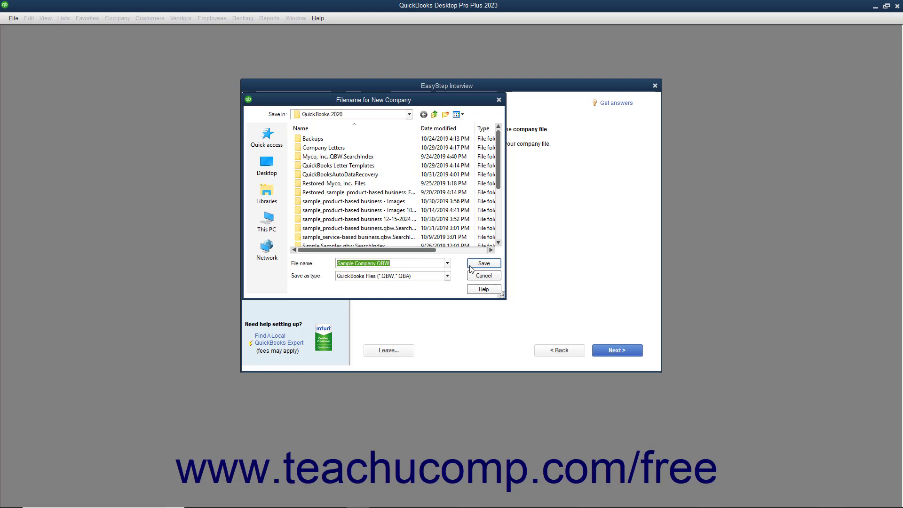
pyautogui.click(483, 264)
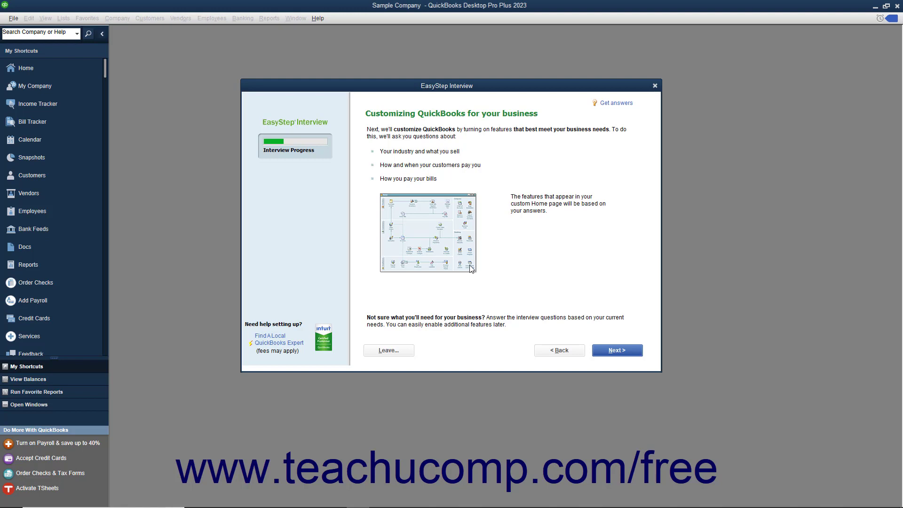
pyautogui.moveTo(428, 265)
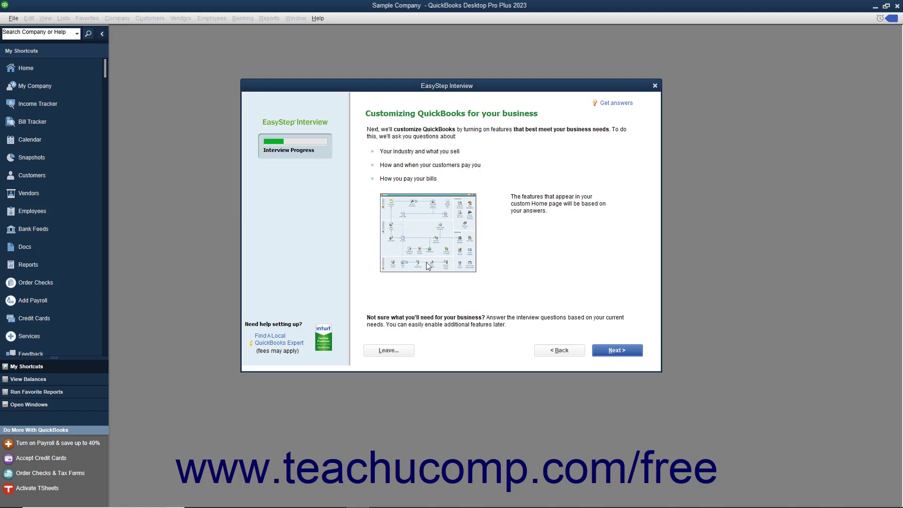
pyautogui.moveTo(389, 350)
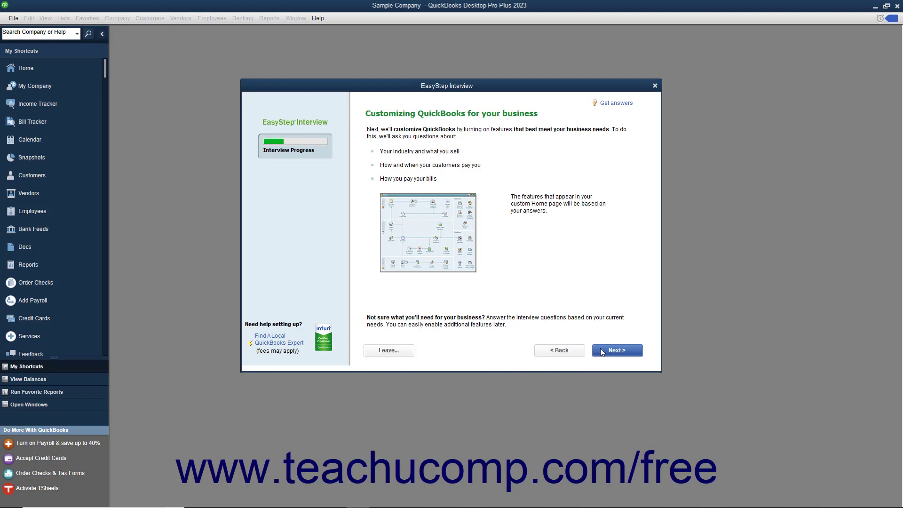
# Set the business to sell both services and products, keeping sales tax, statements, bills and no inventory defaults.
pyautogui.click(617, 350)
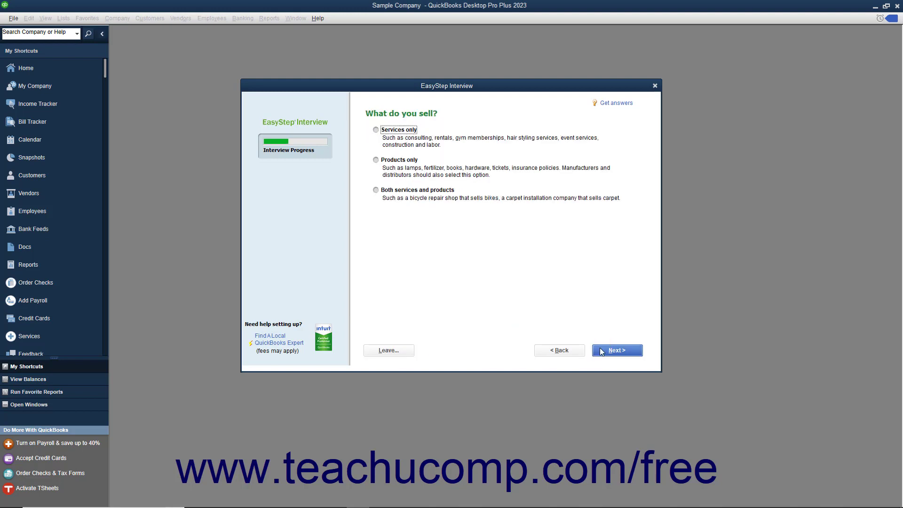
pyautogui.moveTo(526, 293)
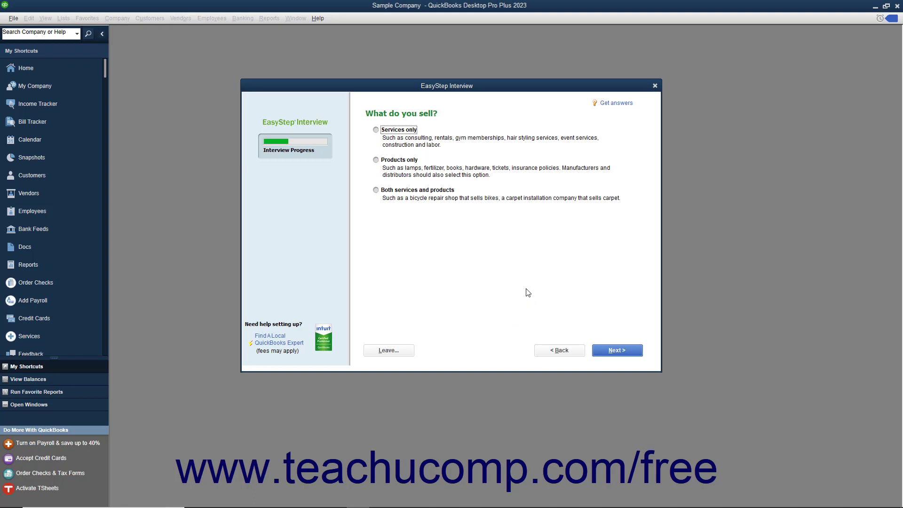
pyautogui.moveTo(456, 242)
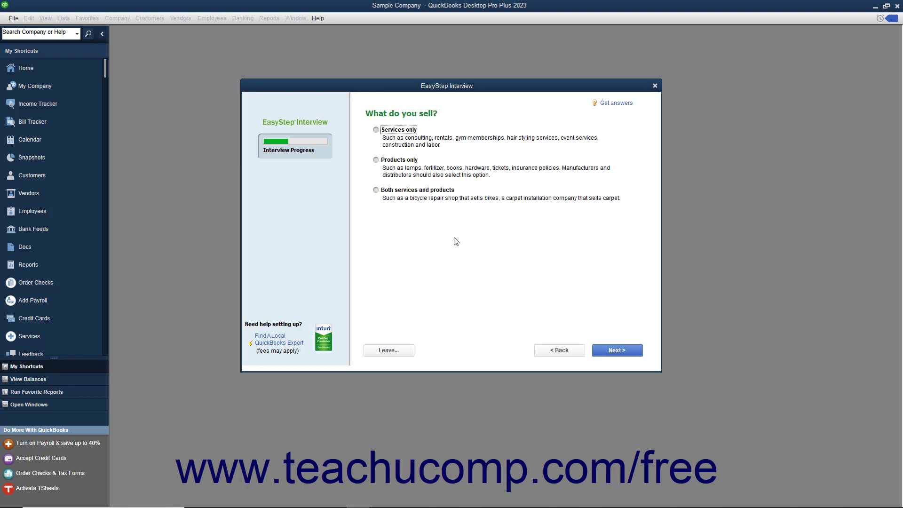
pyautogui.moveTo(394, 197)
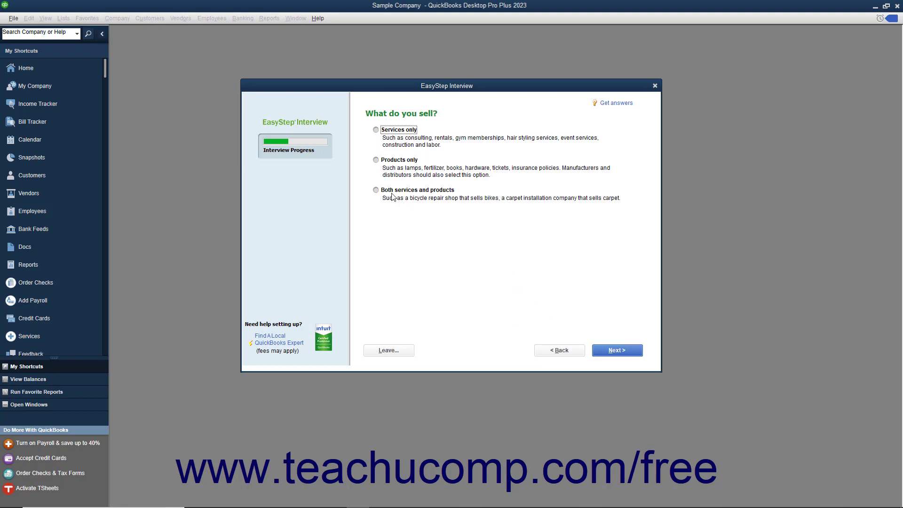
pyautogui.click(376, 190)
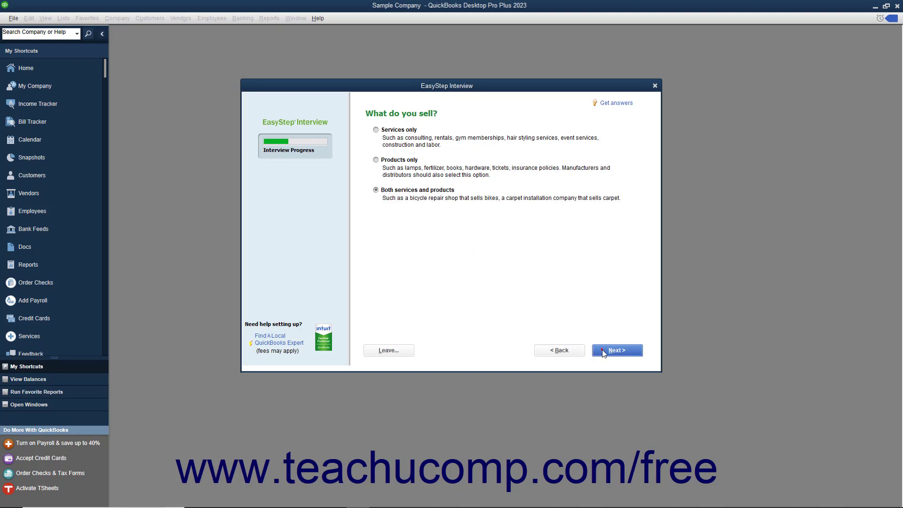
pyautogui.click(616, 350)
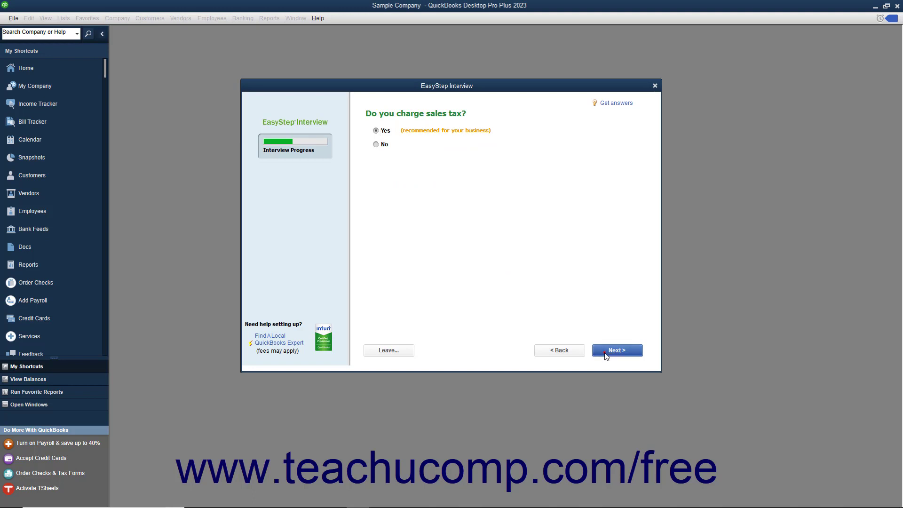
pyautogui.click(617, 350)
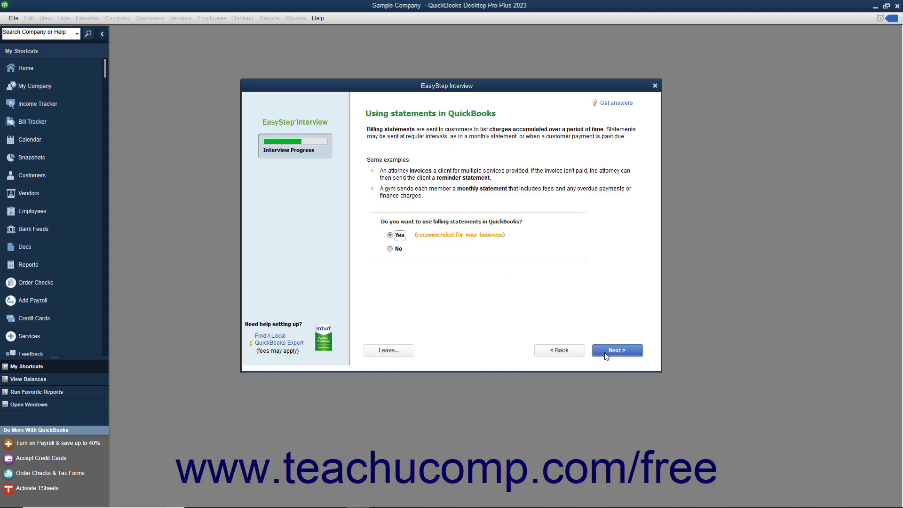
pyautogui.click(617, 350)
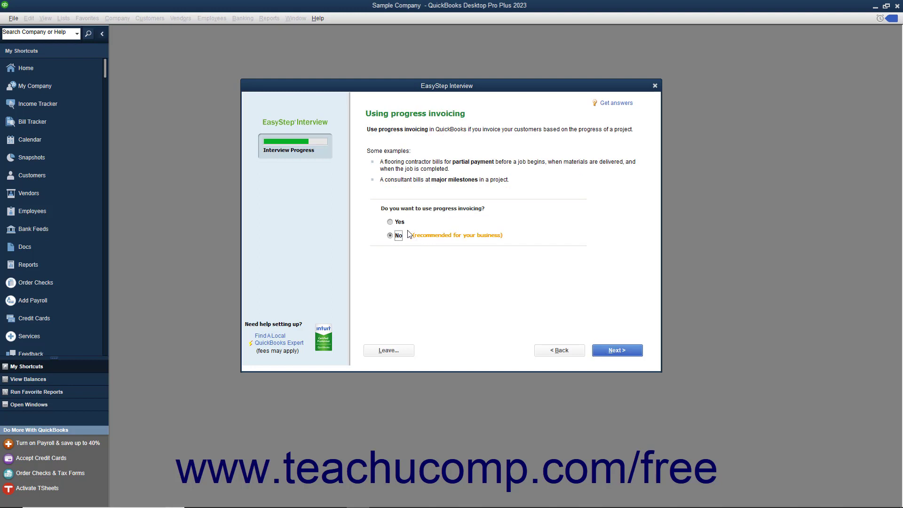
pyautogui.click(617, 350)
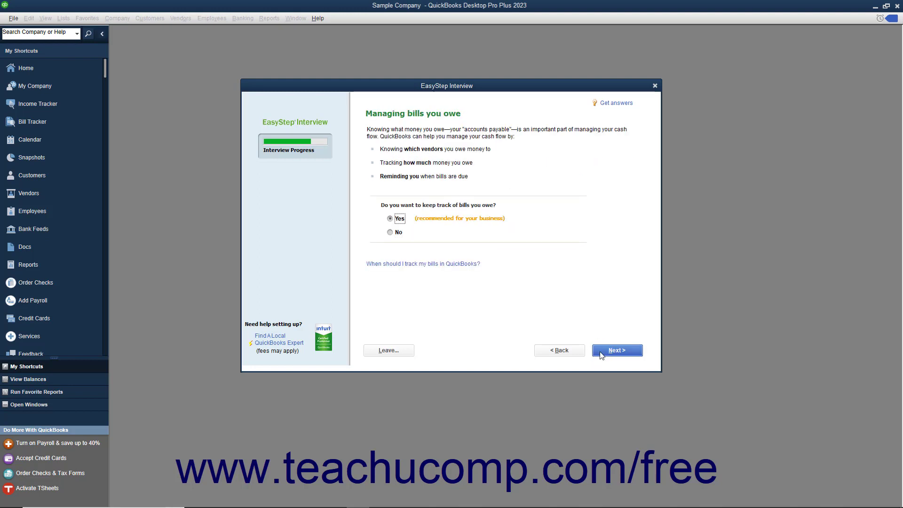
pyautogui.click(616, 350)
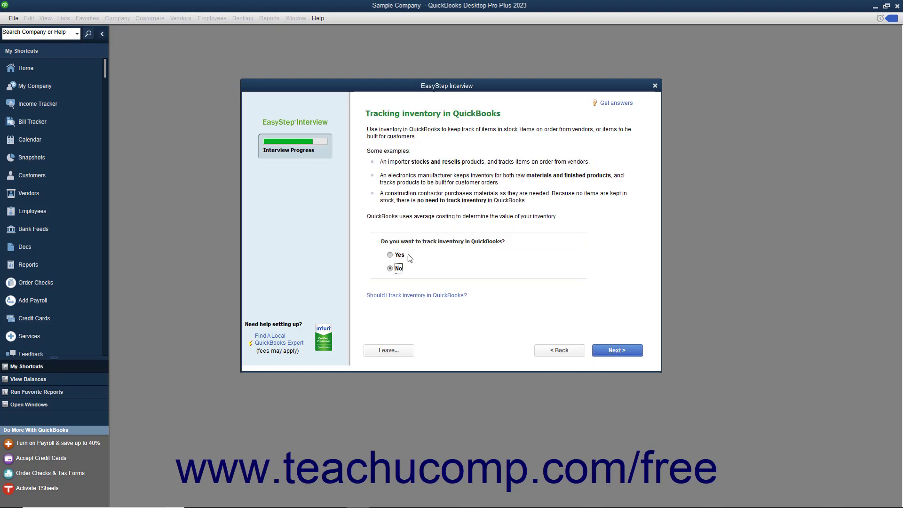
pyautogui.click(616, 350)
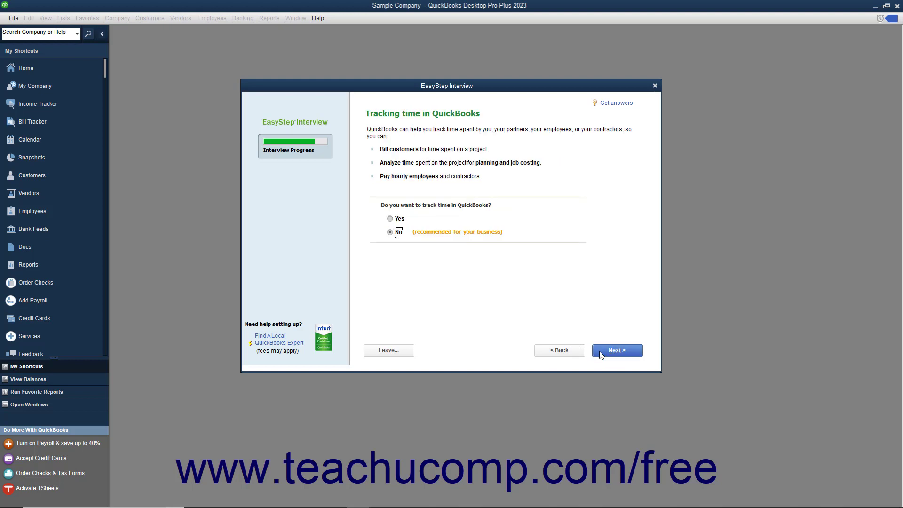
# Choose to track time and mark W-2 employees and 1099 contractors, reaching the start date page.
pyautogui.click(390, 218)
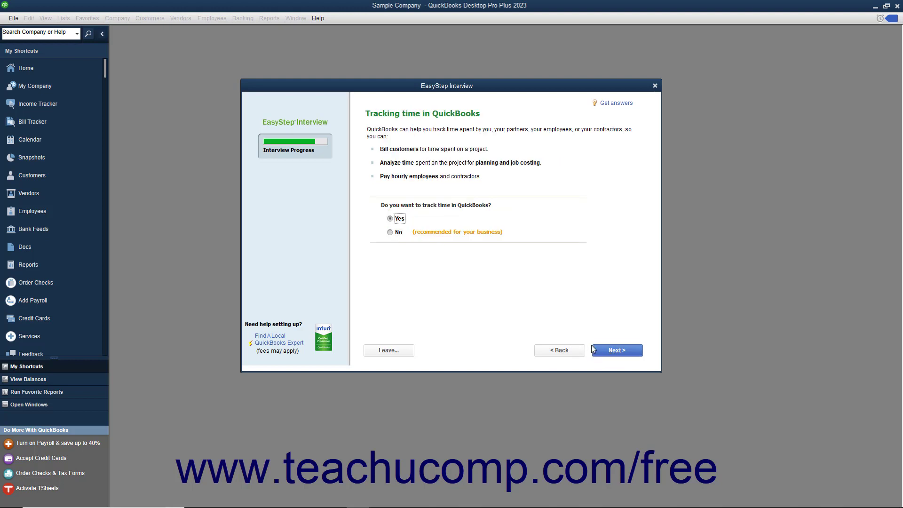
pyautogui.click(616, 350)
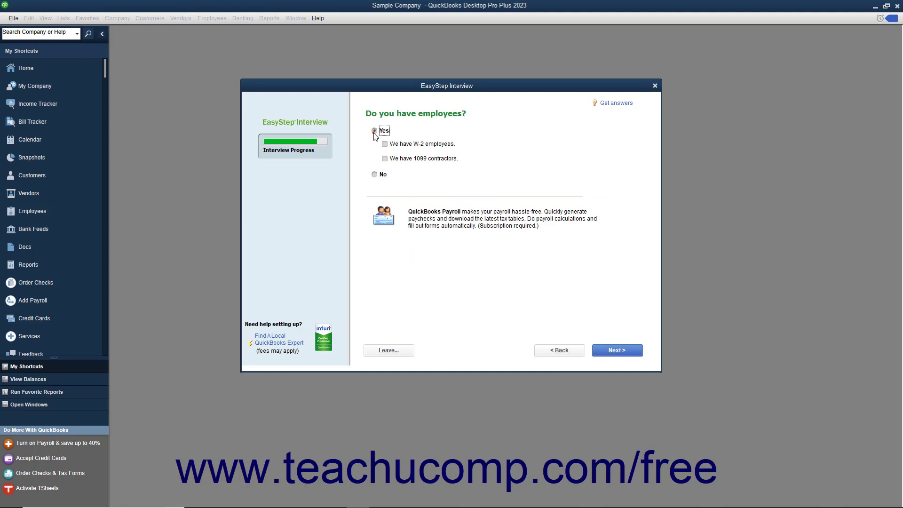
pyautogui.click(385, 158)
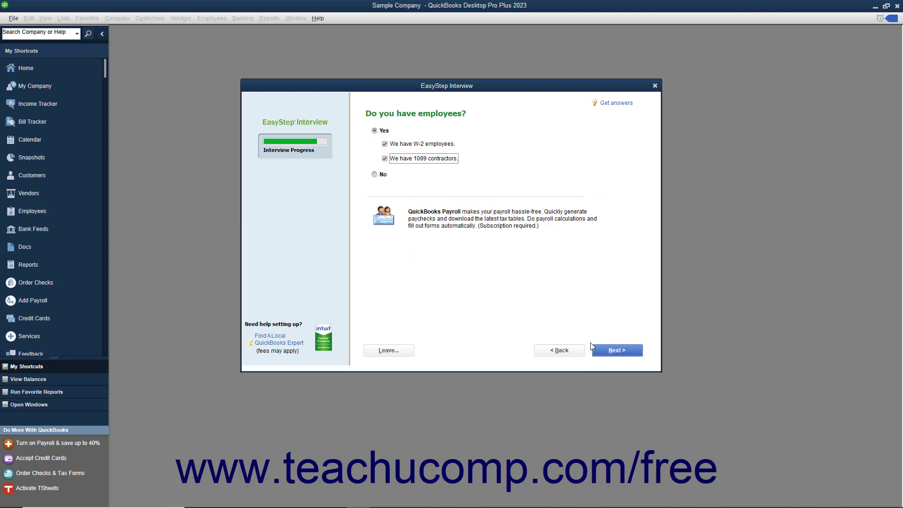
pyautogui.click(616, 350)
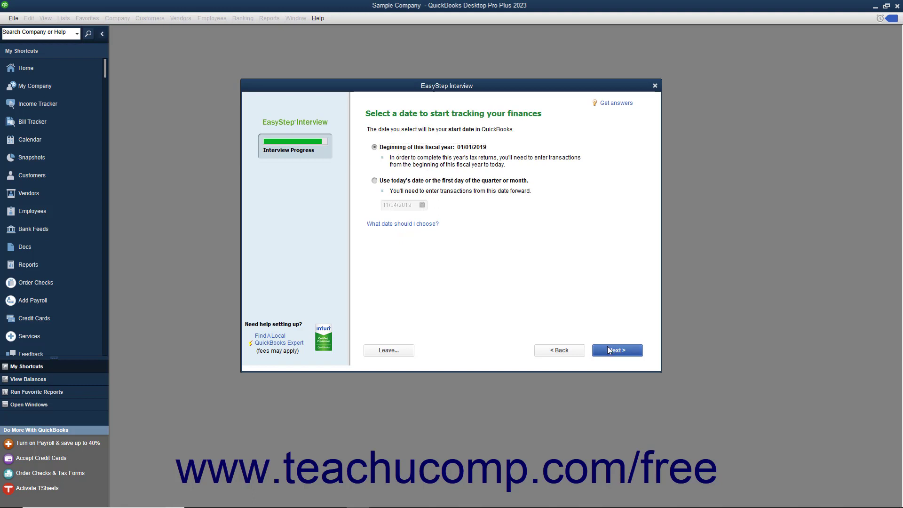
# Keep 'Beginning of this fiscal year' as start date and accept the recommended income and expense accounts.
pyautogui.click(617, 350)
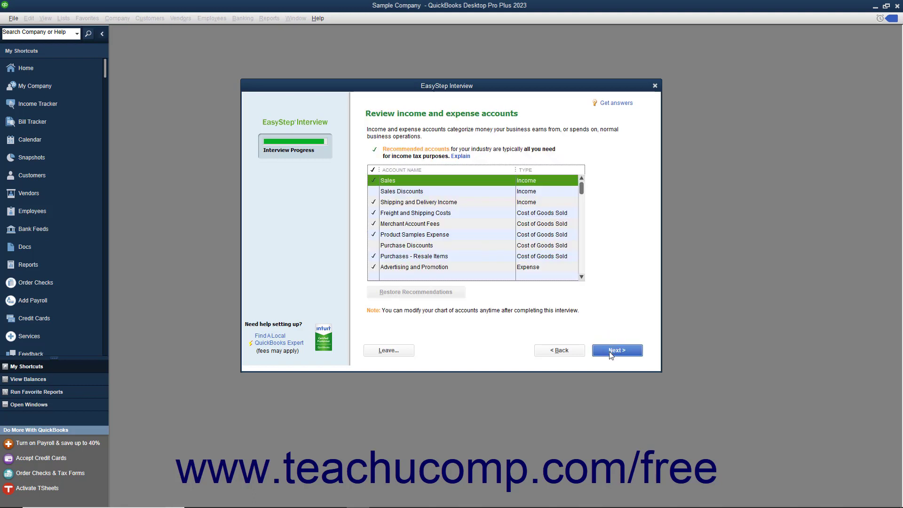
pyautogui.click(617, 350)
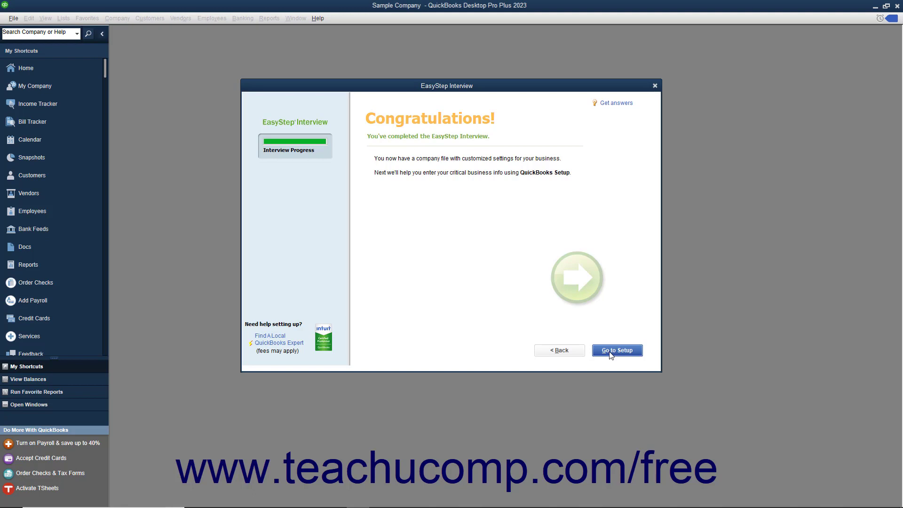
pyautogui.click(617, 350)
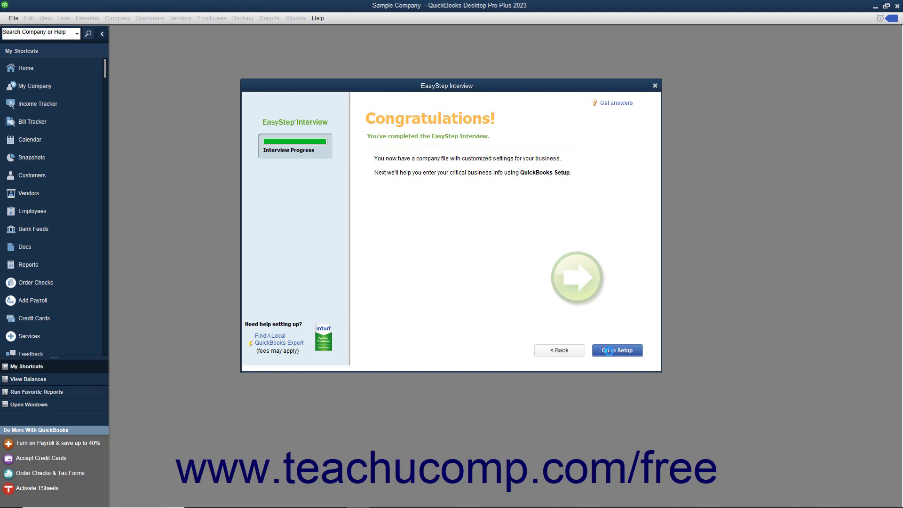
# Go to Setup from the Congratulations page to reach QuickBooks Desktop Setup.
pyautogui.click(617, 350)
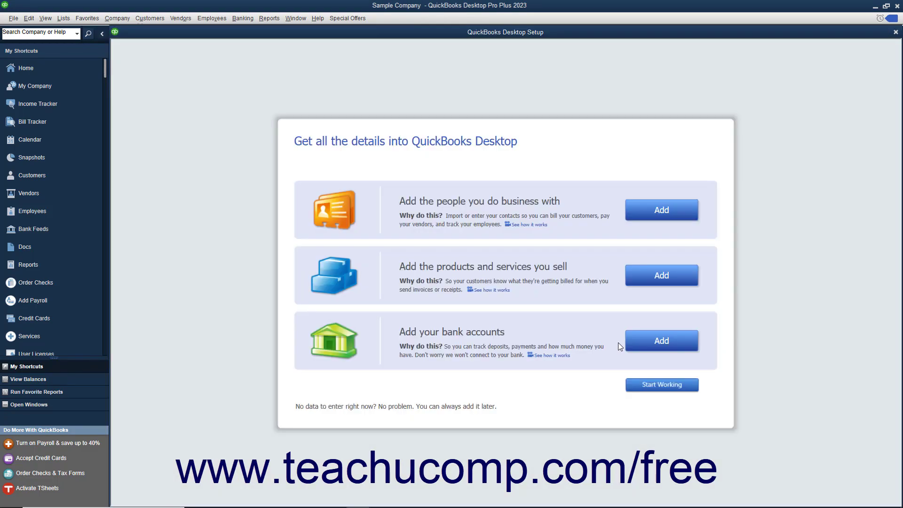
pyautogui.moveTo(809, 231)
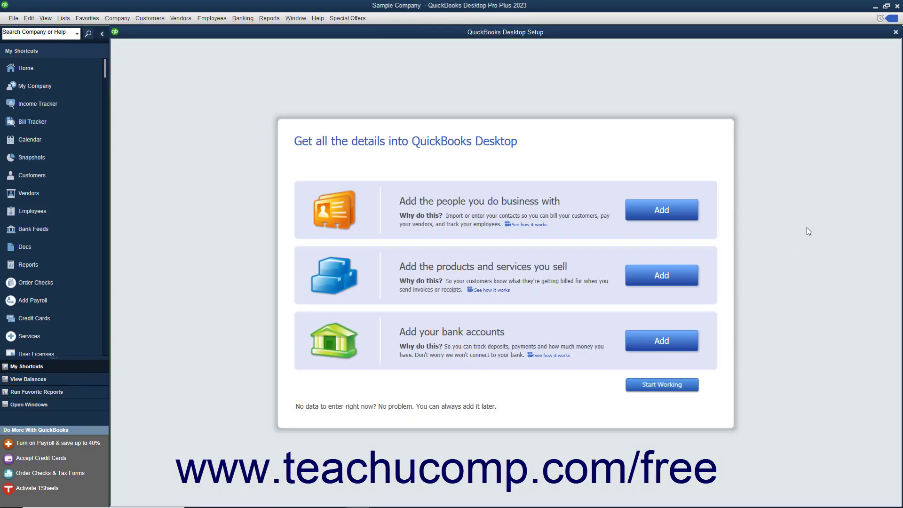
pyautogui.moveTo(842, 177)
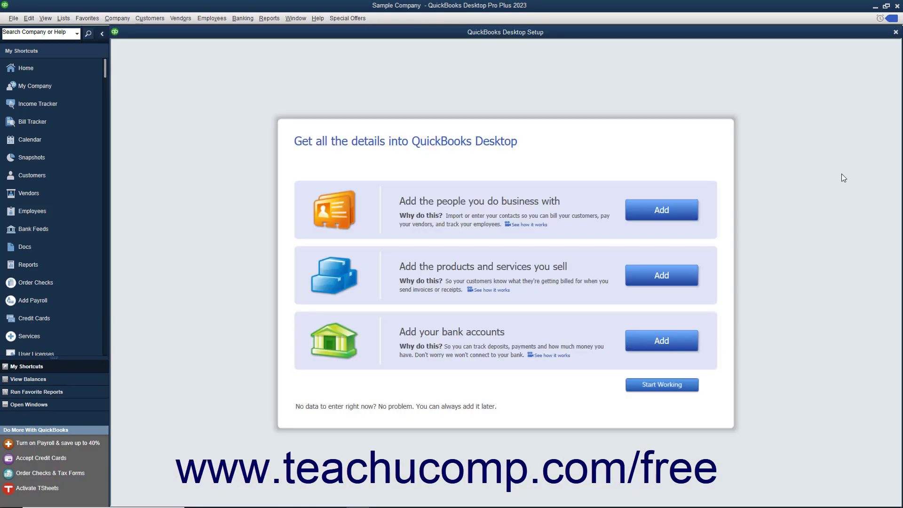